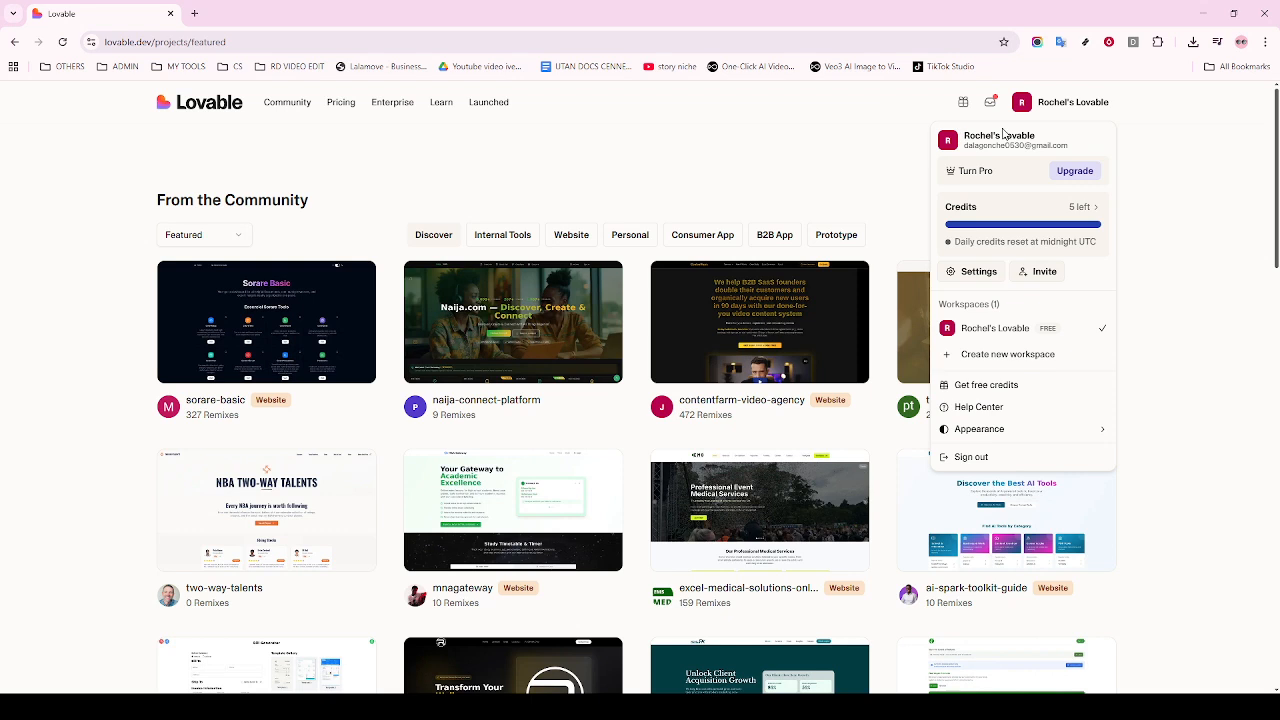
mouse_move(772, 164)
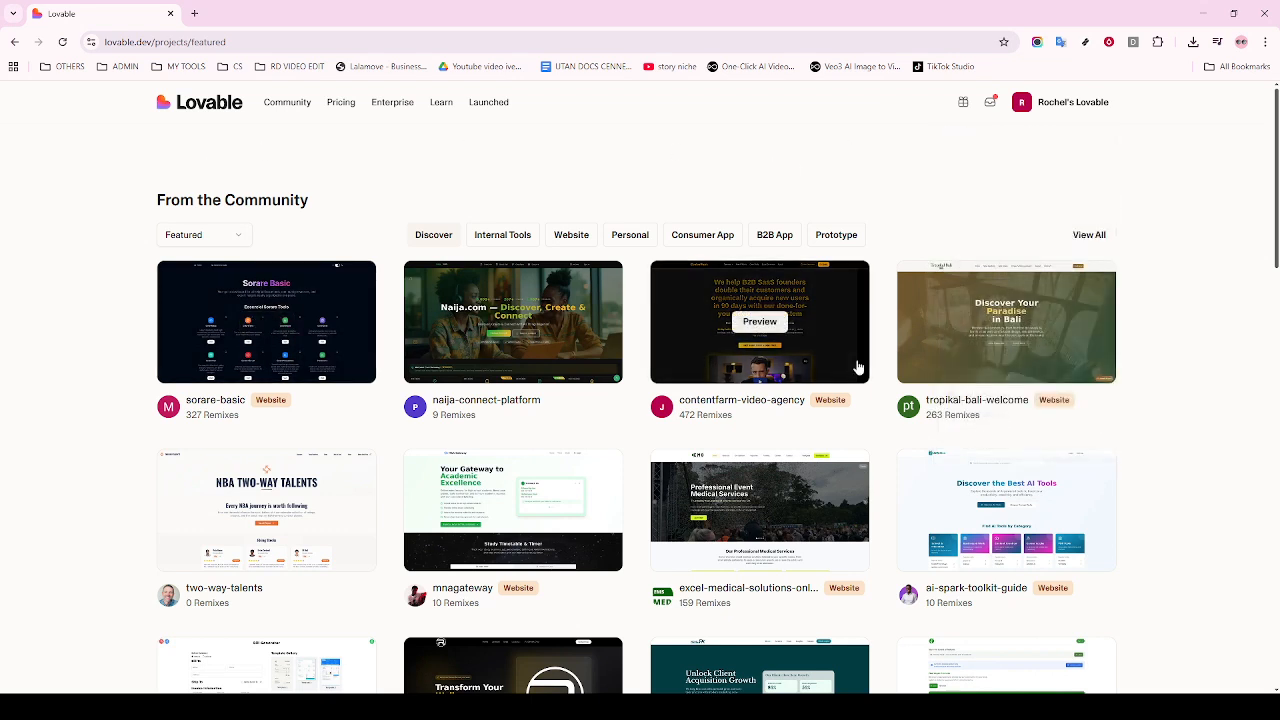
mouse_move(902, 344)
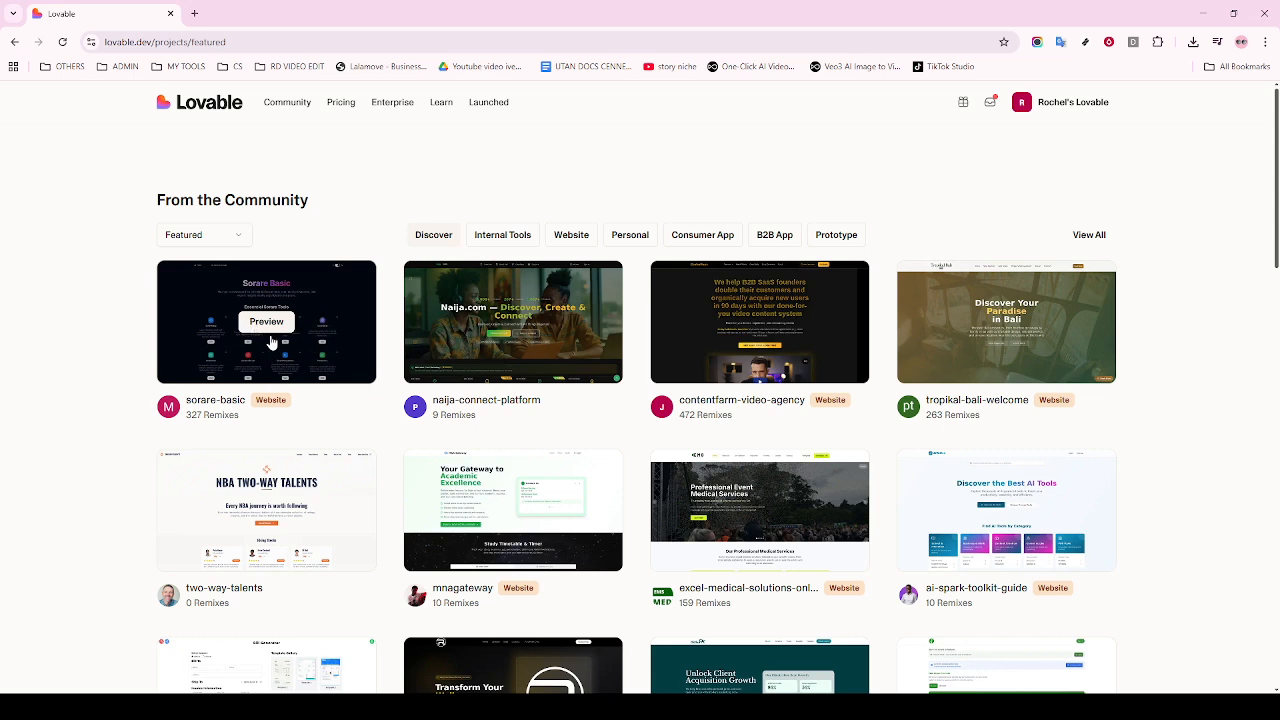
mouse_move(256, 336)
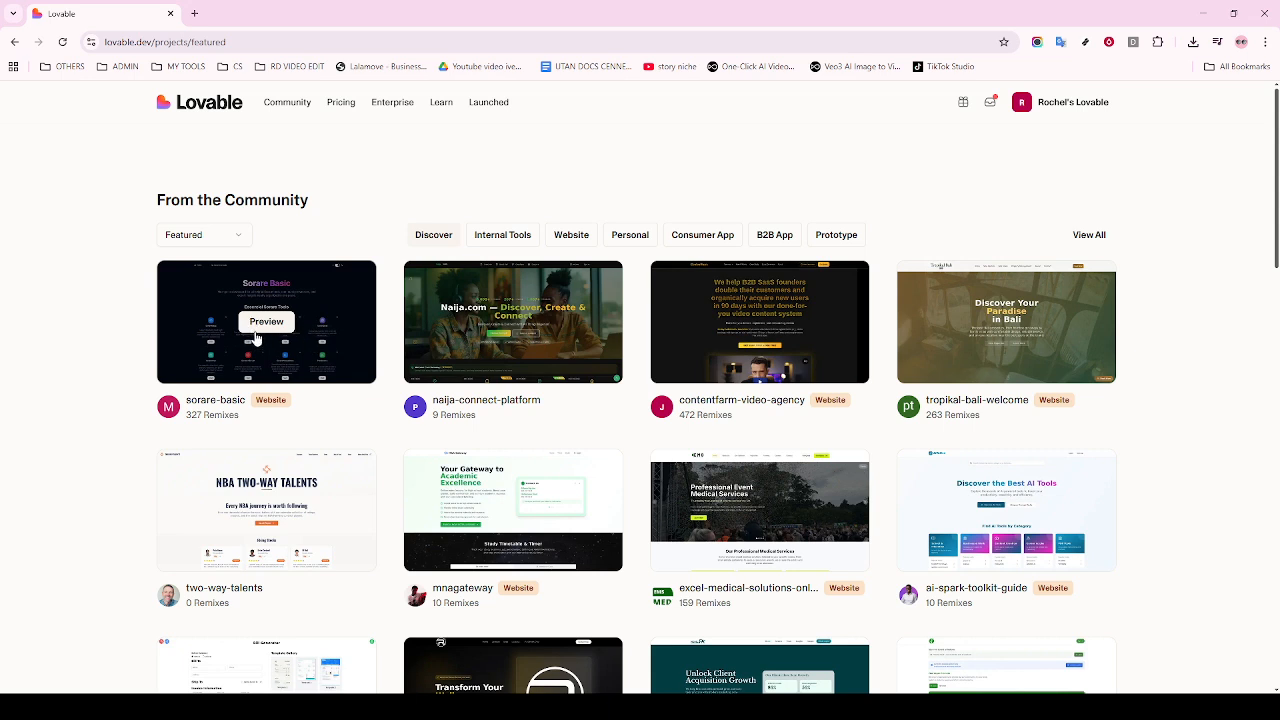
- Preview the sorare-basic project from the From the Community listings
left_click(266, 320)
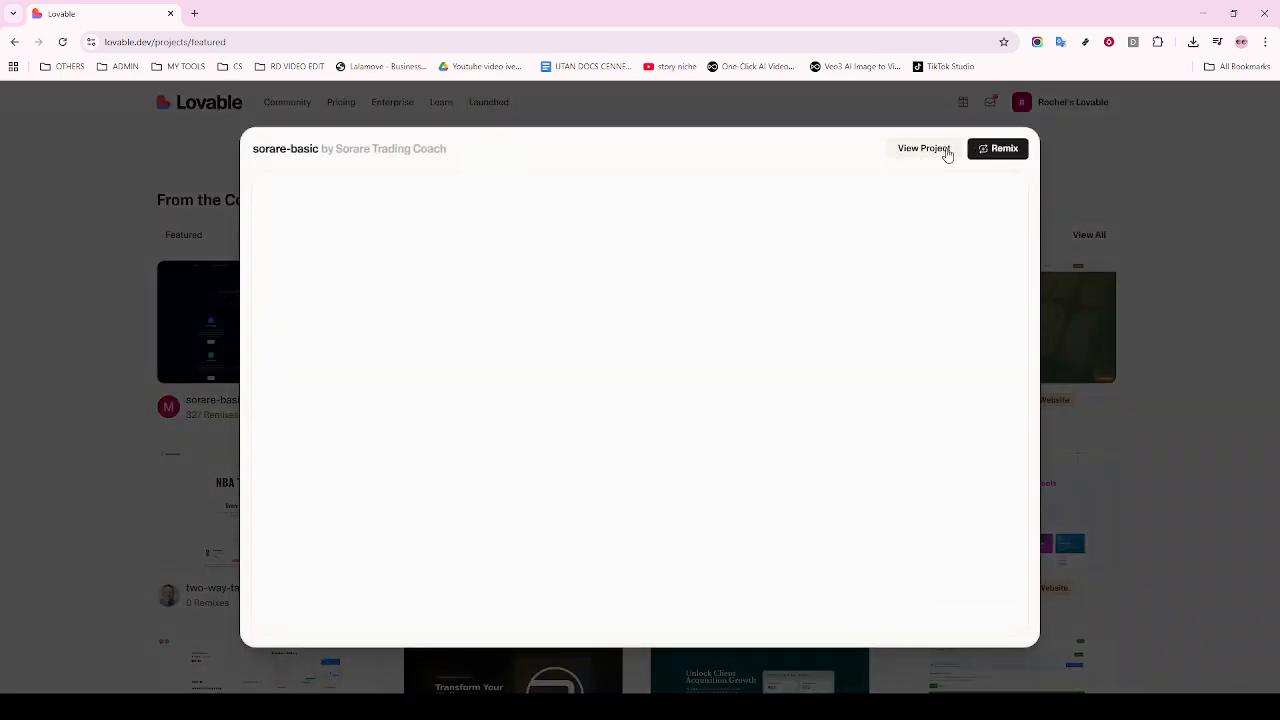
- View sorare-basic as a full project so the editor loads with the Sorare Basic dashboard
left_click(924, 148)
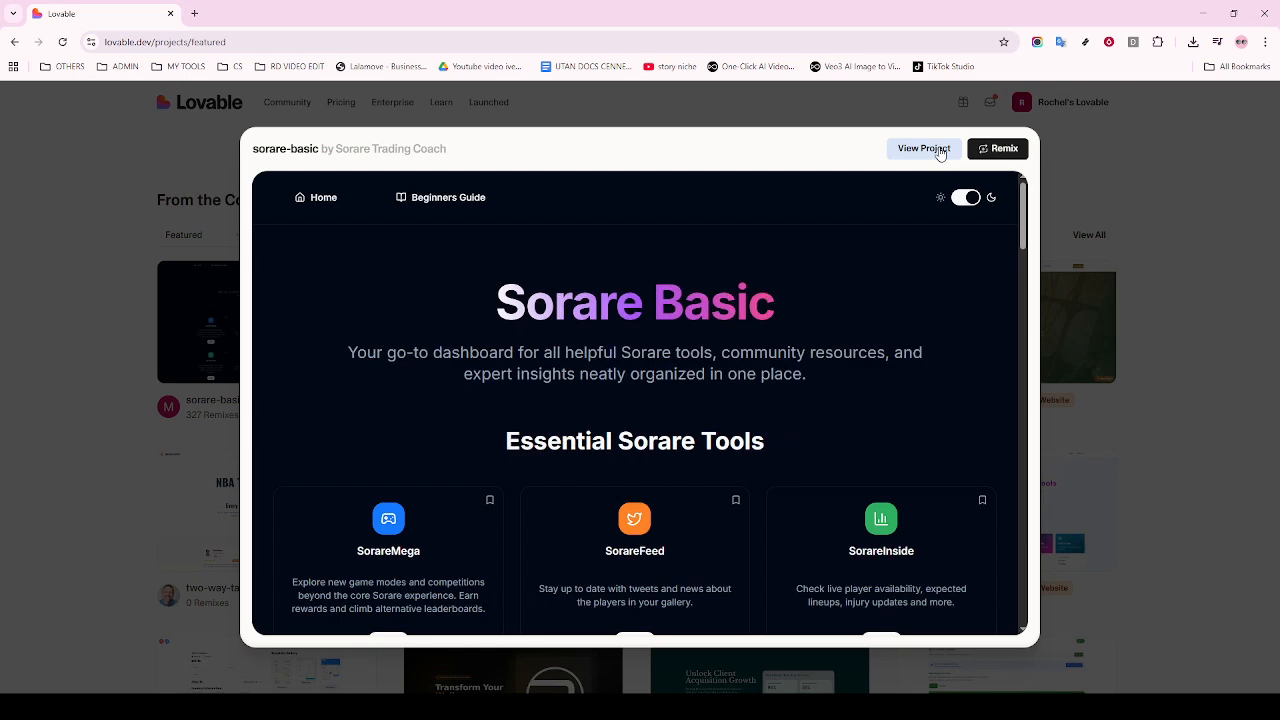
left_click(922, 148)
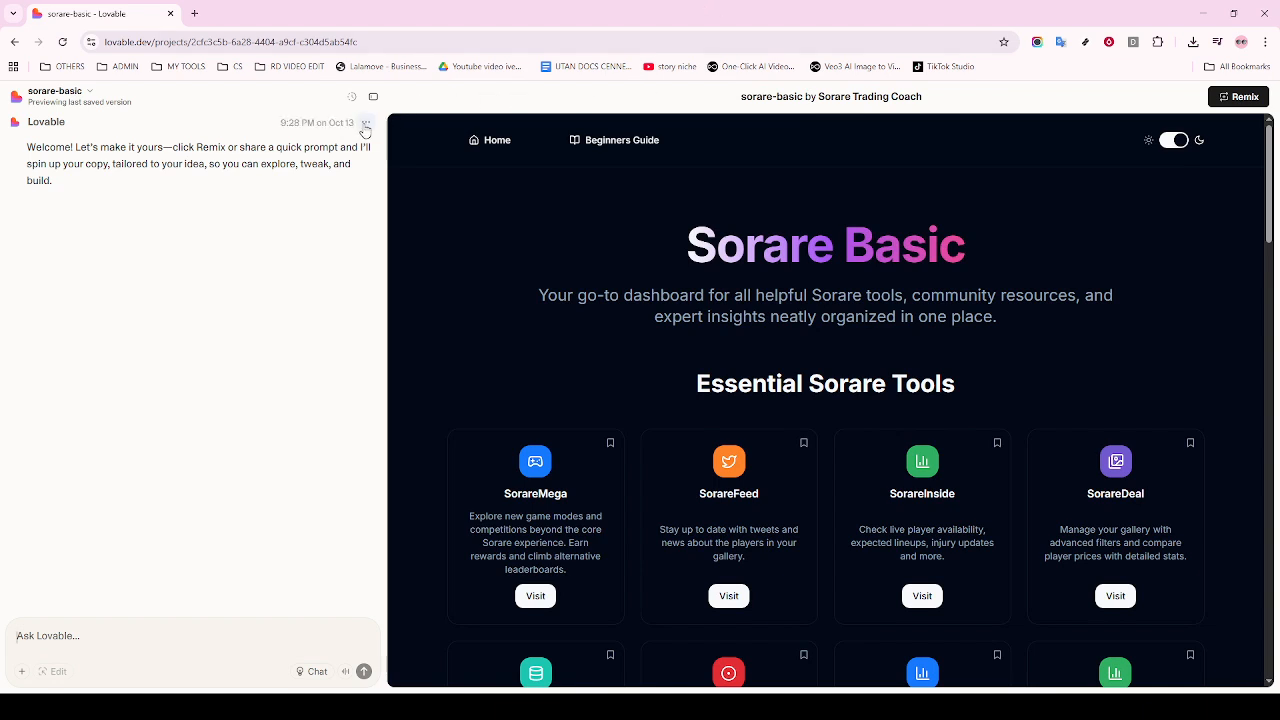
mouse_move(362, 120)
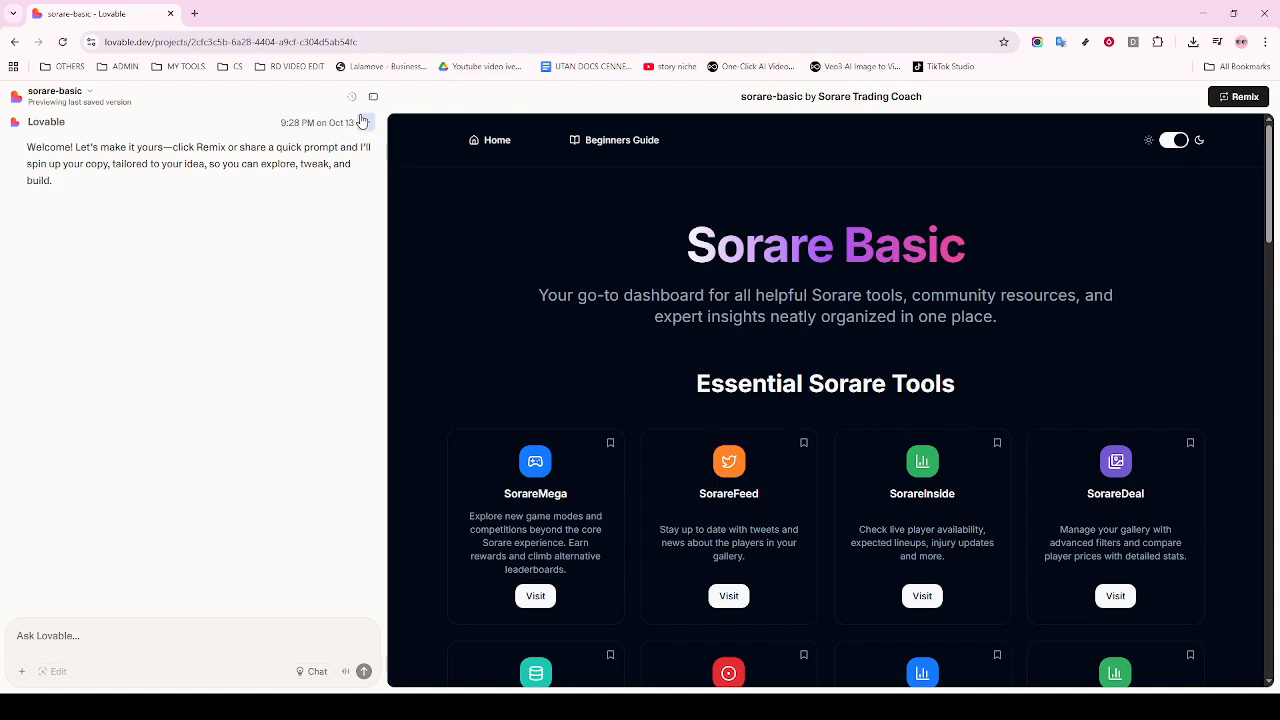
left_click(366, 122)
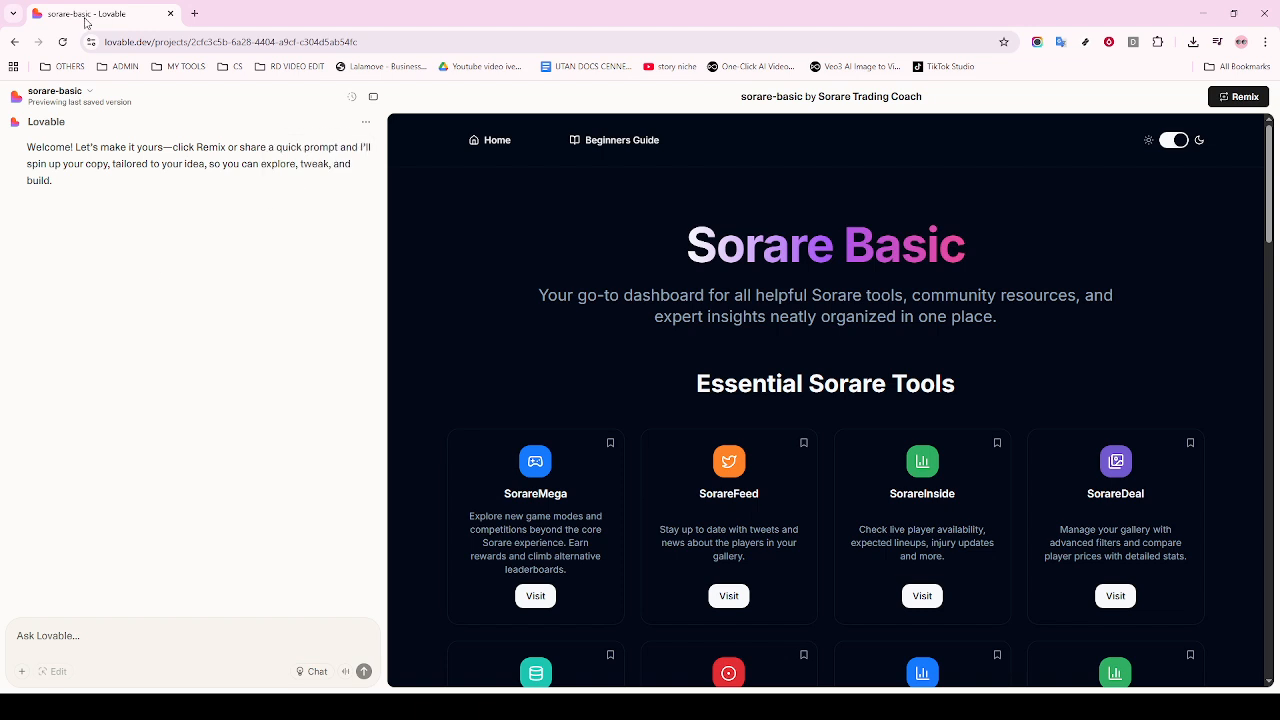
mouse_move(14, 44)
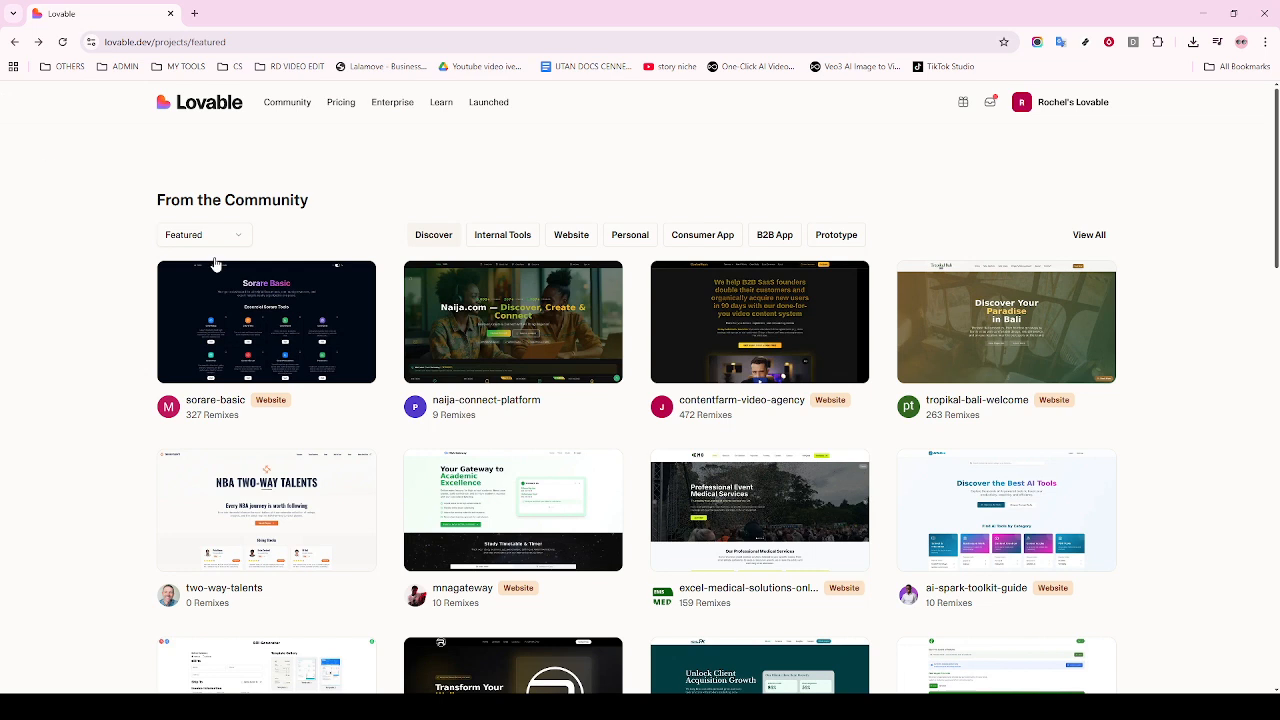
mouse_move(348, 344)
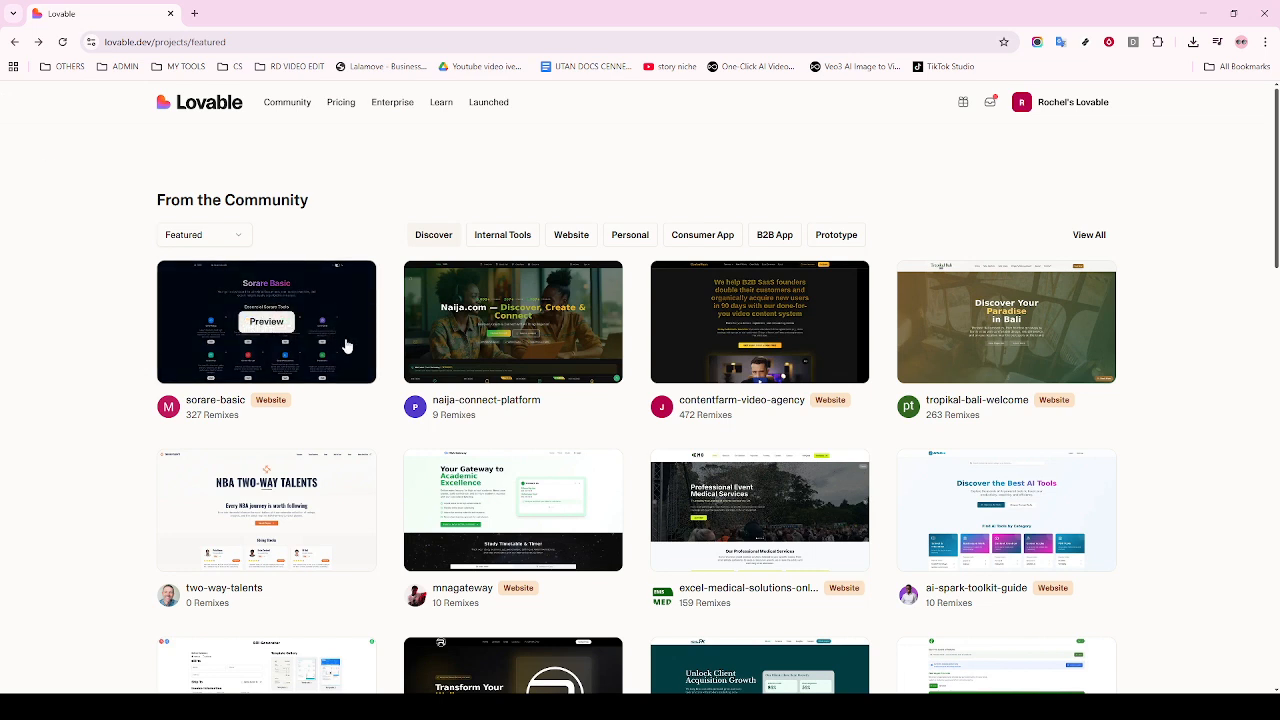
mouse_move(460, 312)
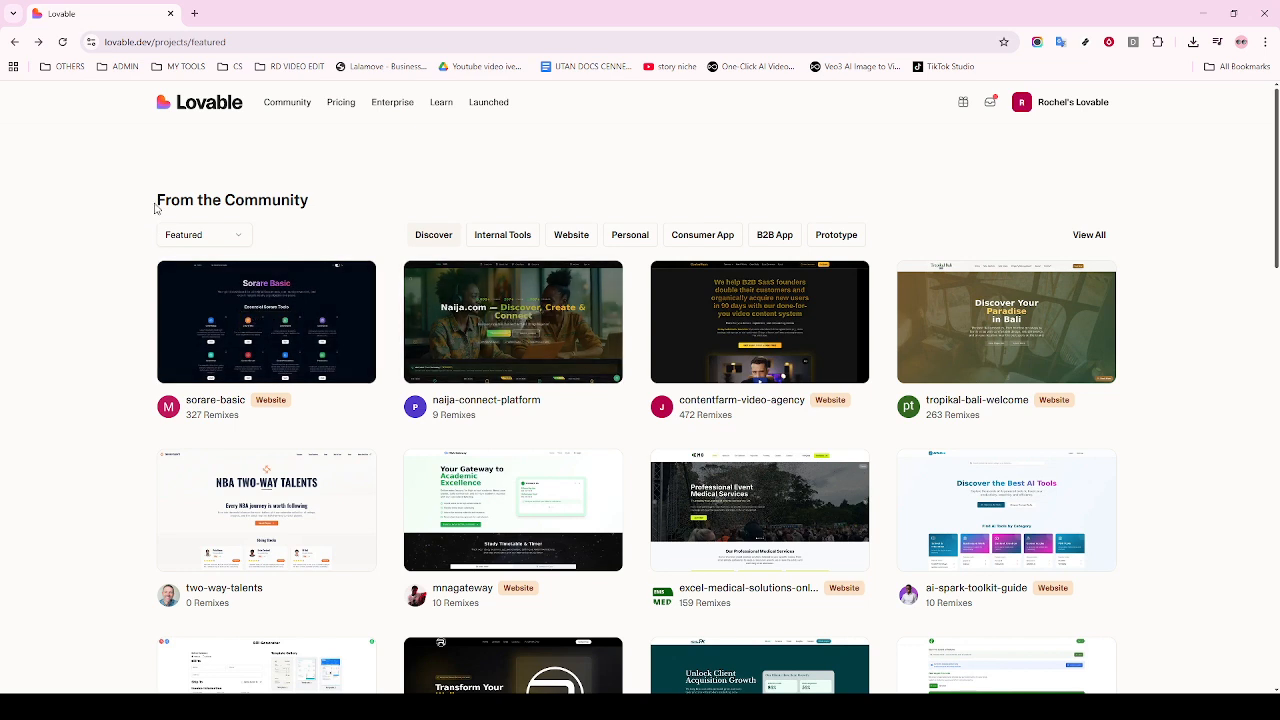
mouse_move(188, 234)
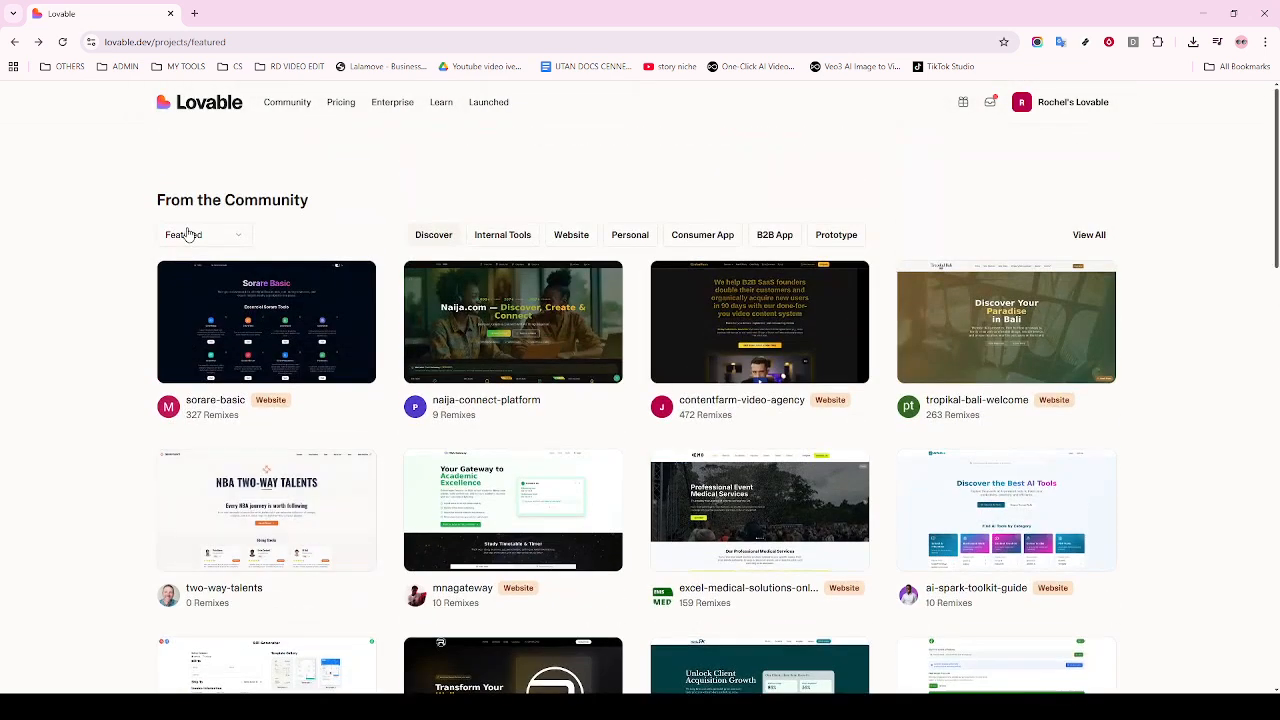
mouse_move(220, 108)
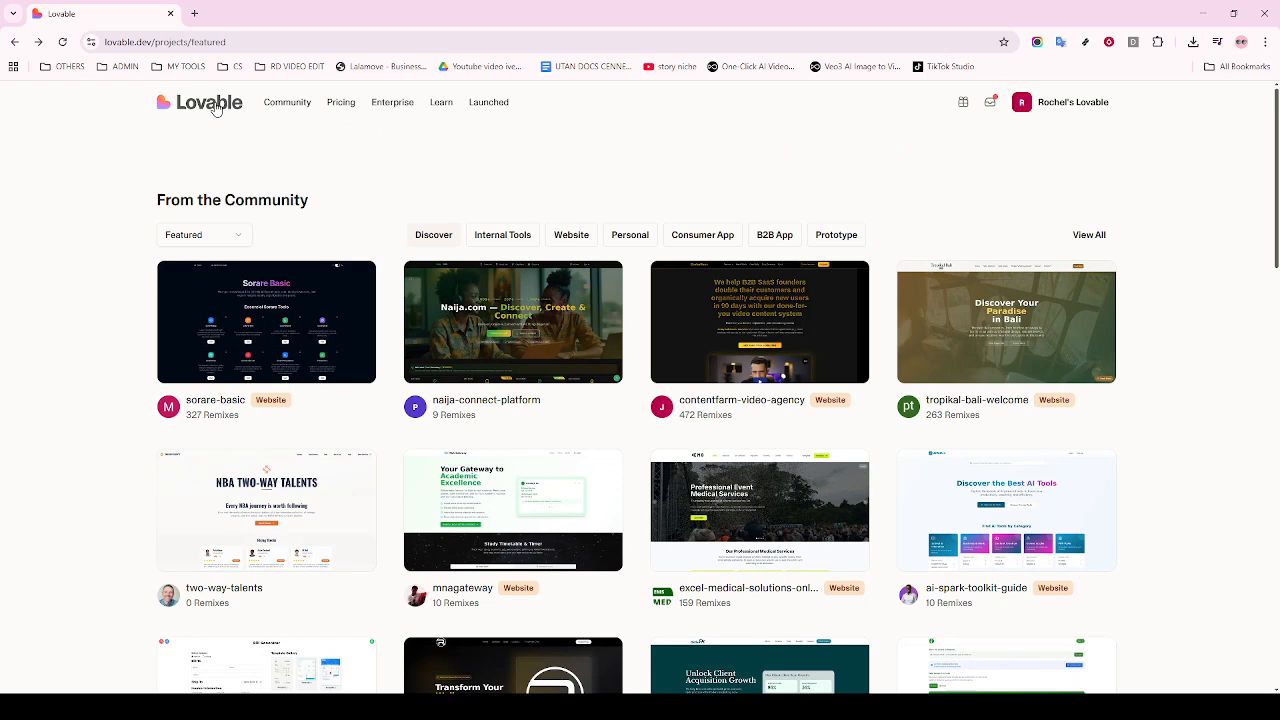
- Return to the Lovable home page and bring the From the Community section into view
left_click(200, 102)
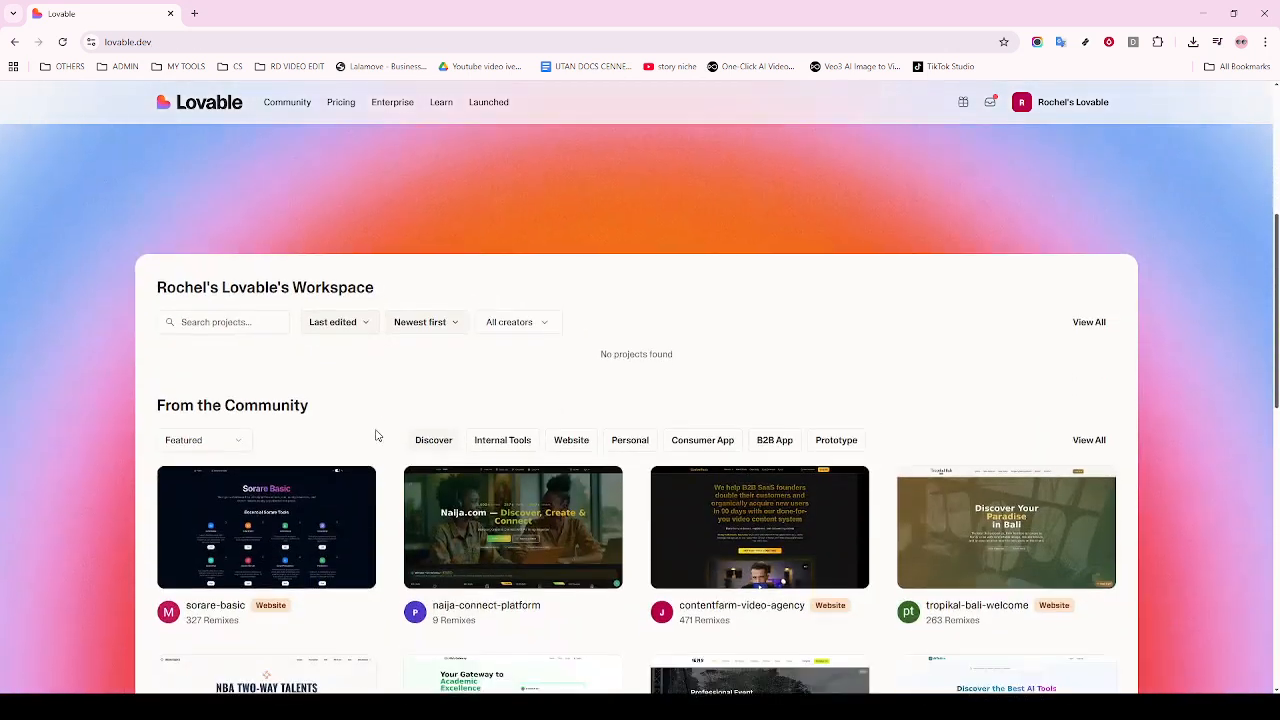
scroll("down", 3)
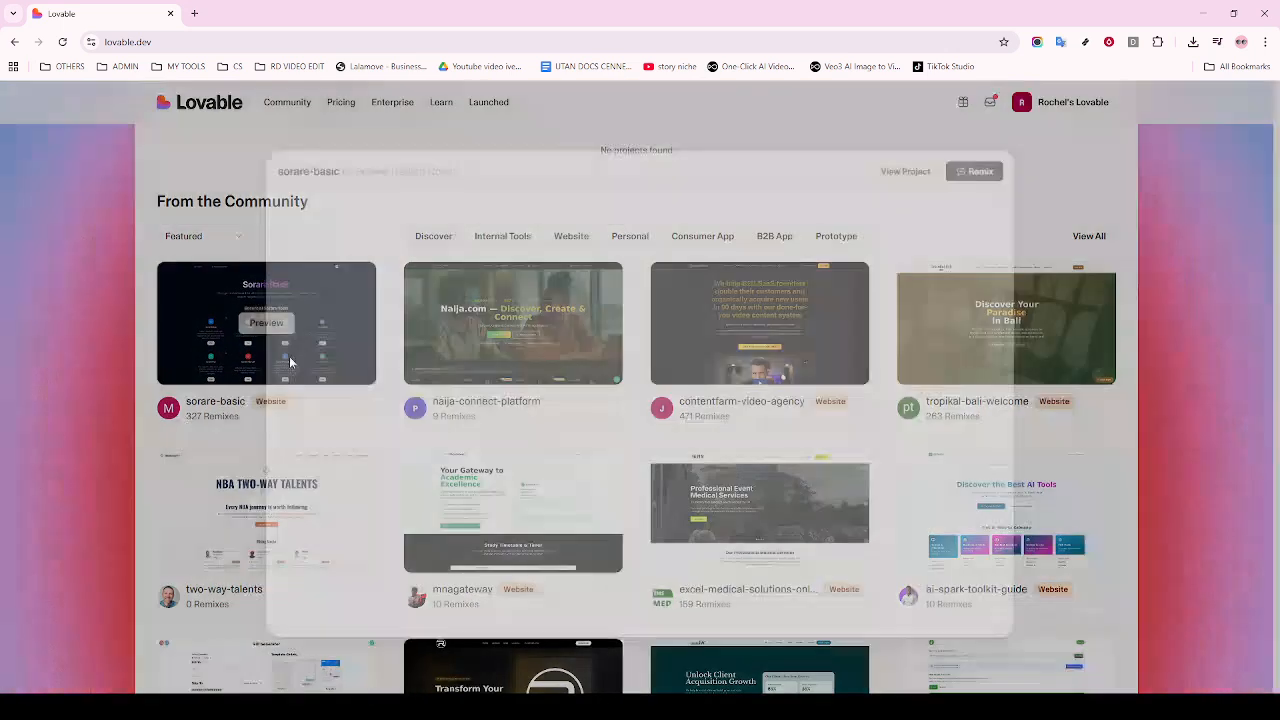
- Reopen the sorare-basic preview and browse down through its tools, community content and match calendar
left_click(266, 322)
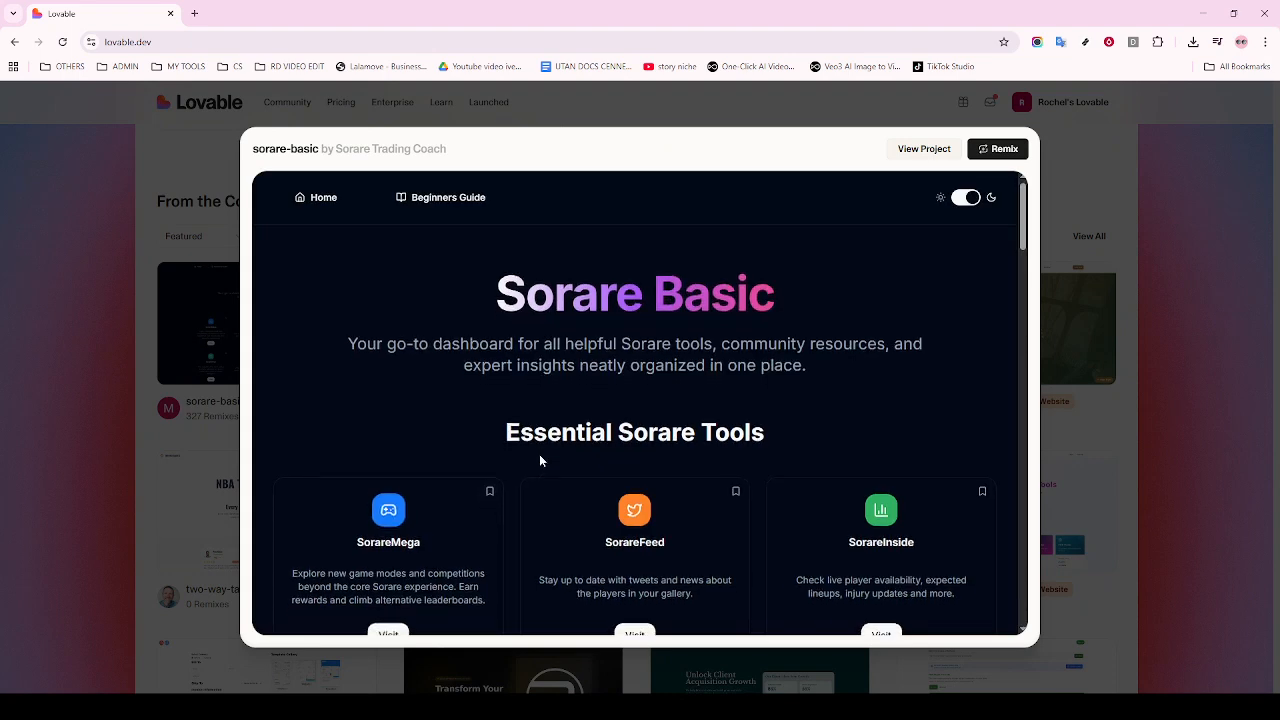
scroll("down", 3)
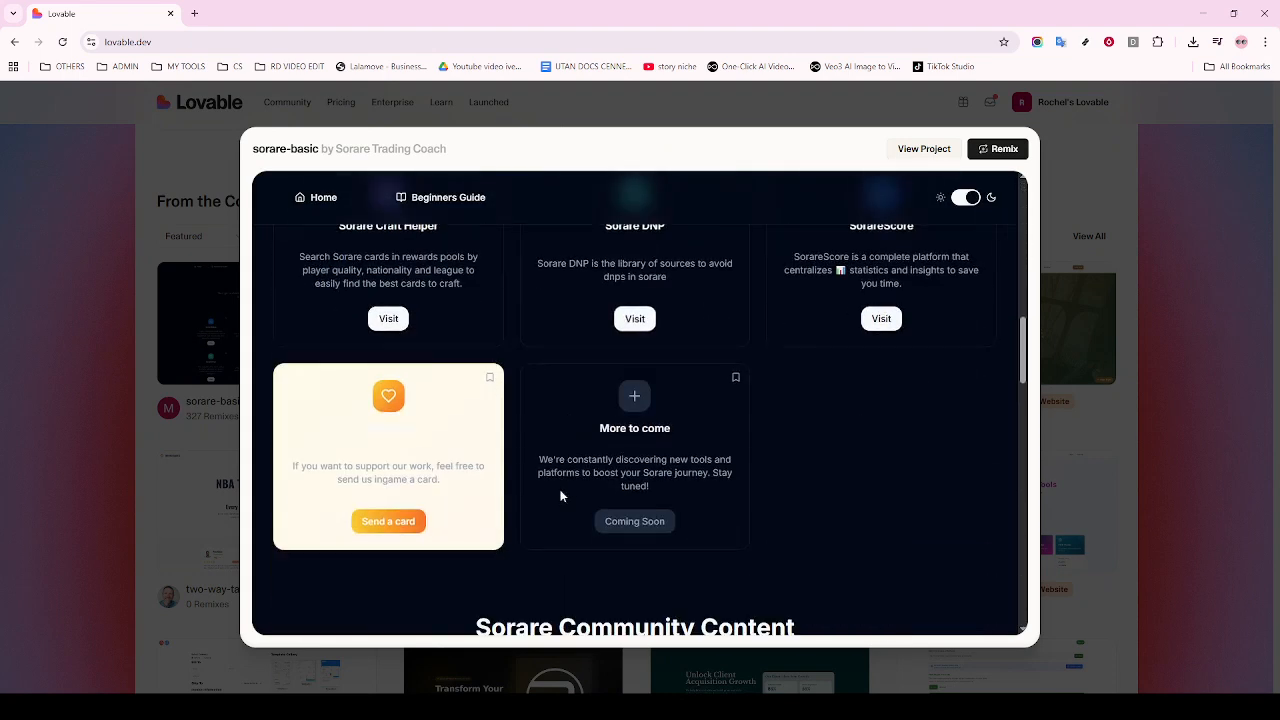
scroll("down", 3)
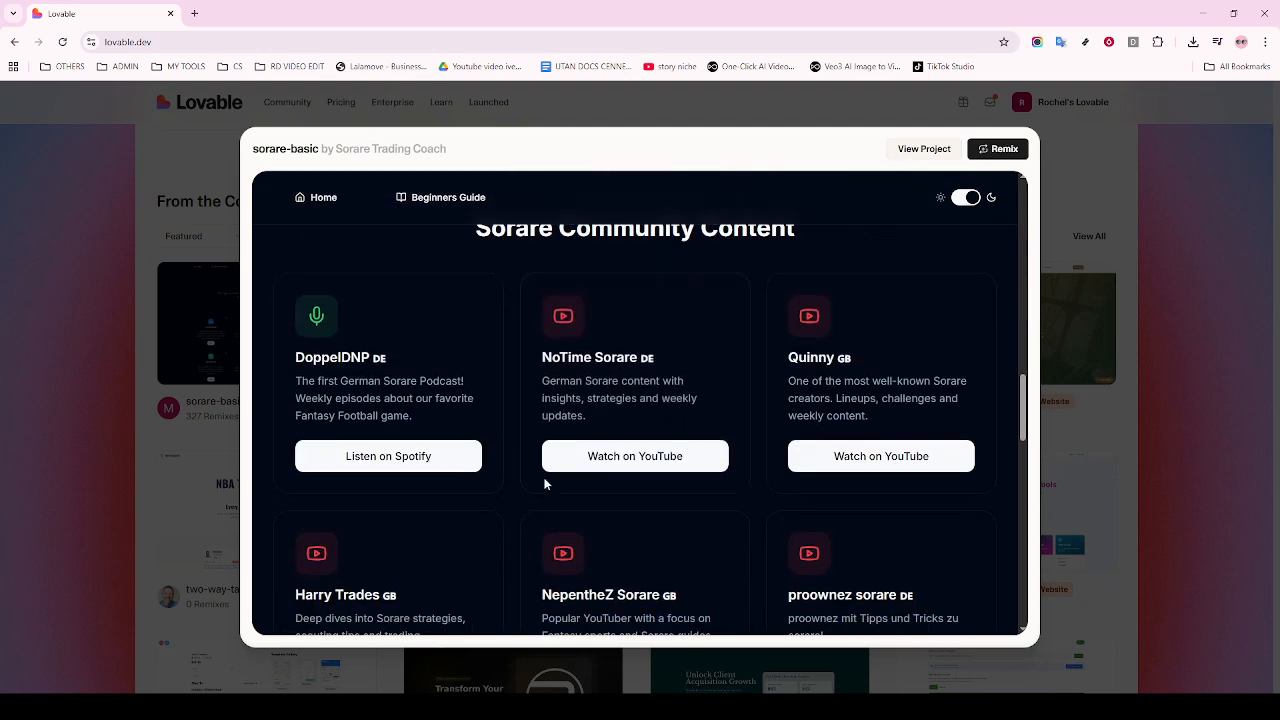
scroll("down", 3)
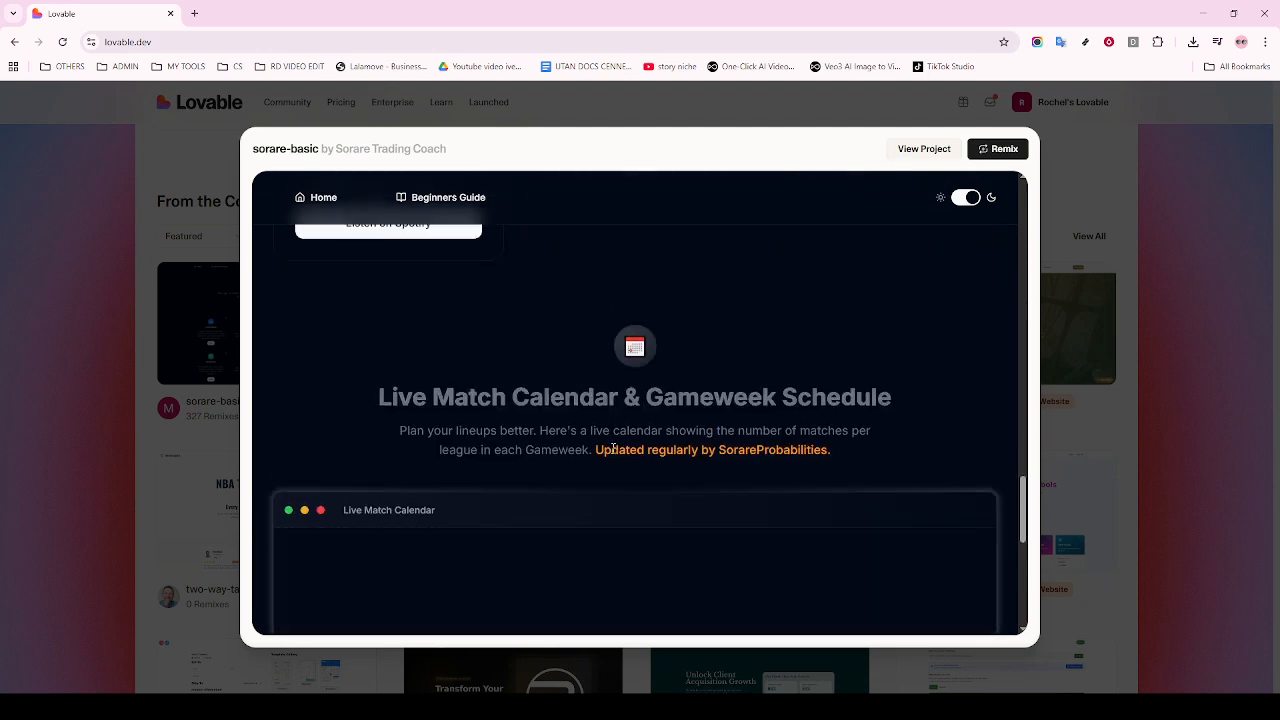
scroll("down", 3)
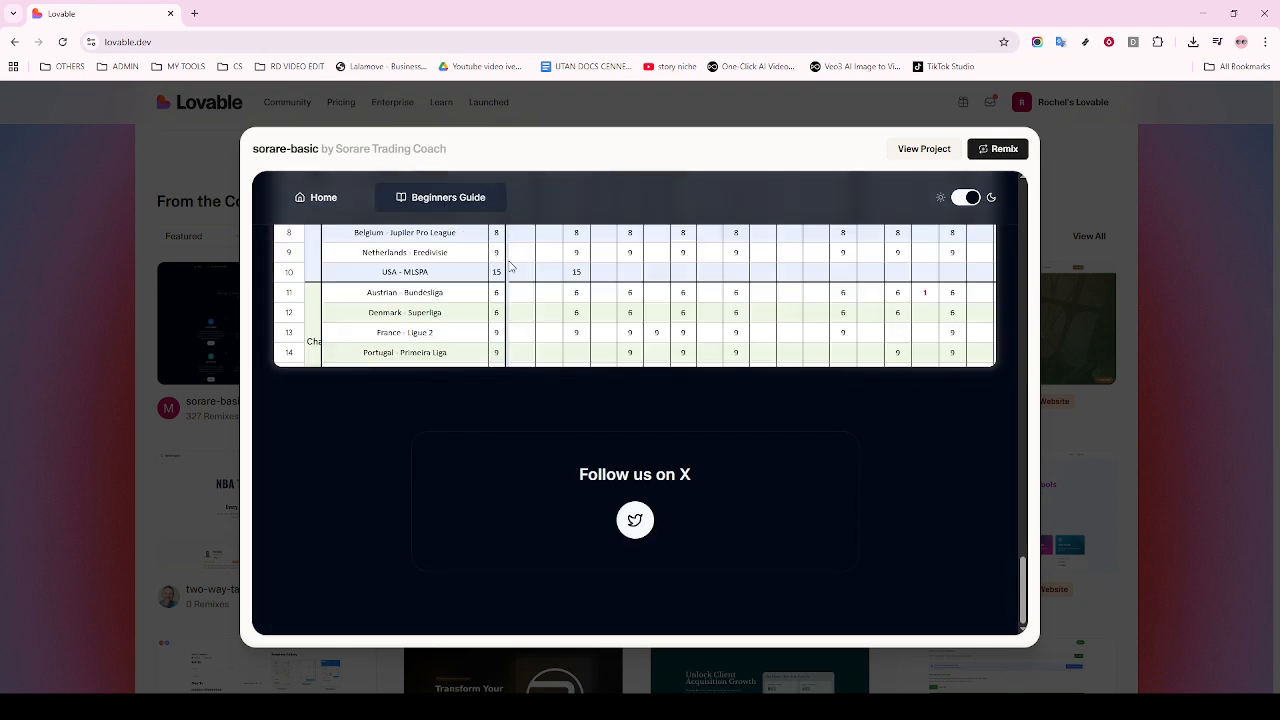
mouse_move(864, 112)
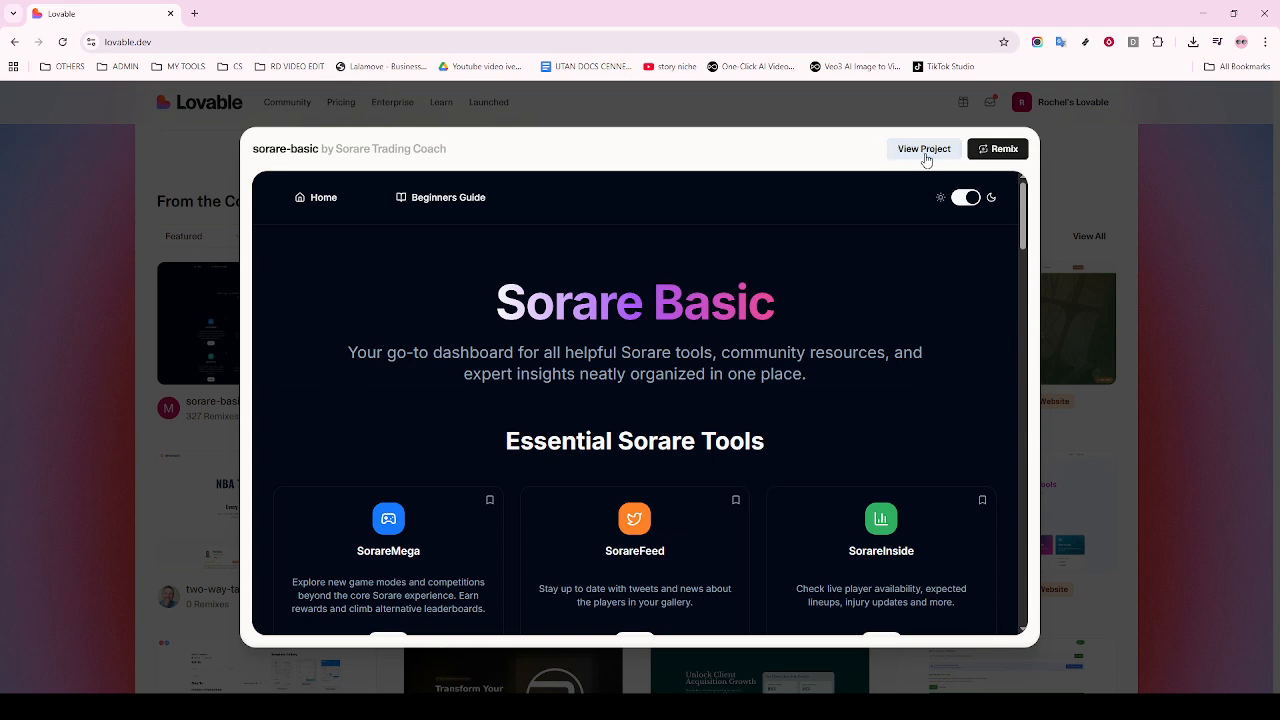
mouse_move(936, 150)
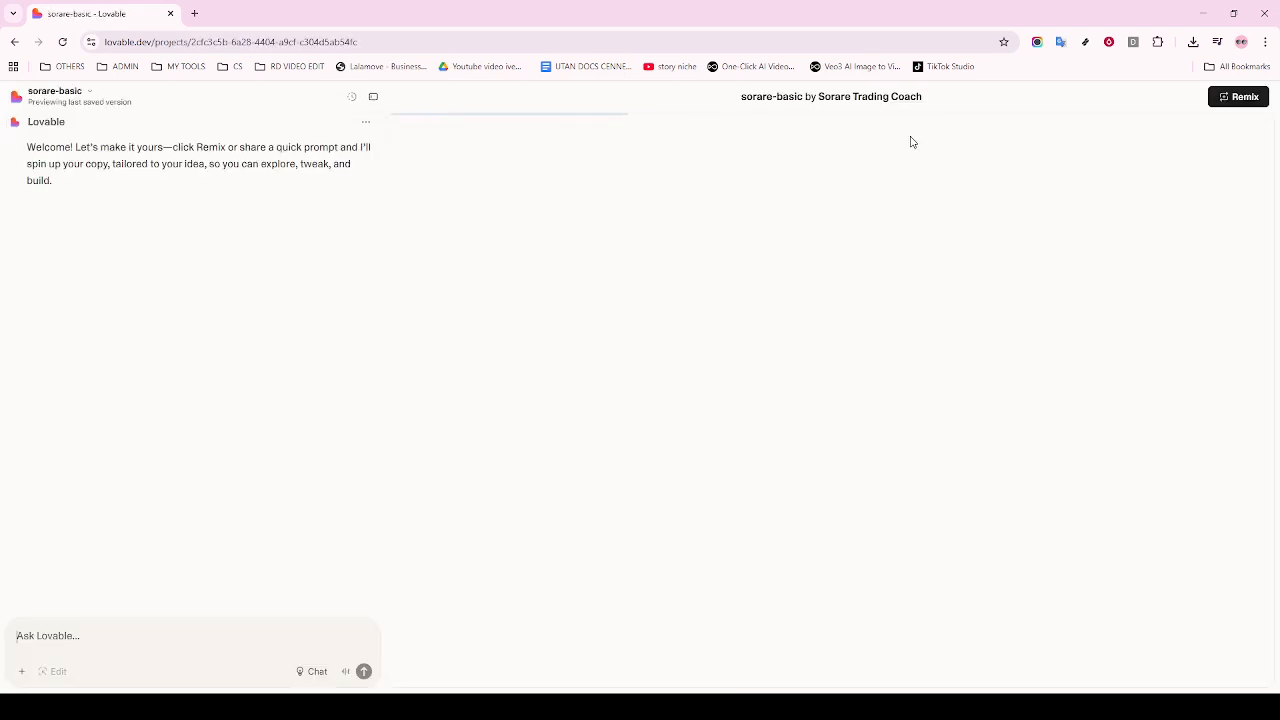
mouse_move(456, 164)
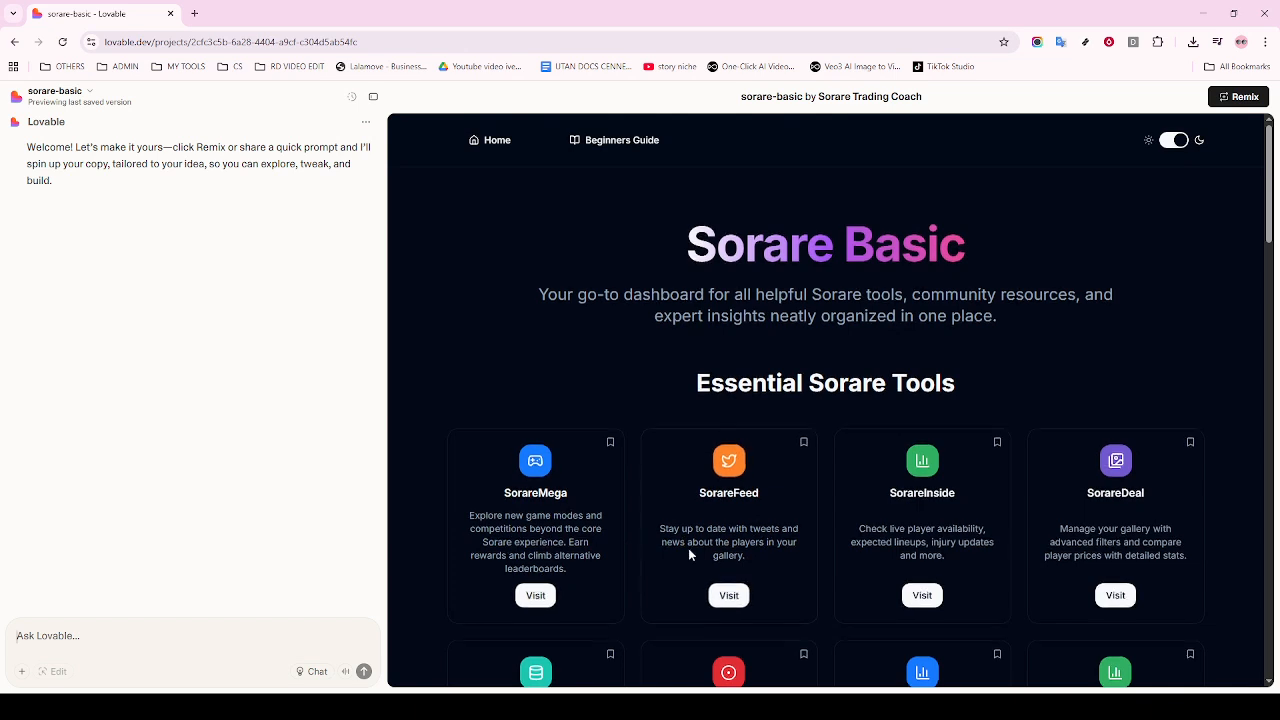
- Scroll the sorare-basic site preview in the editor to the Sorare Community Content creators
scroll("down", 3)
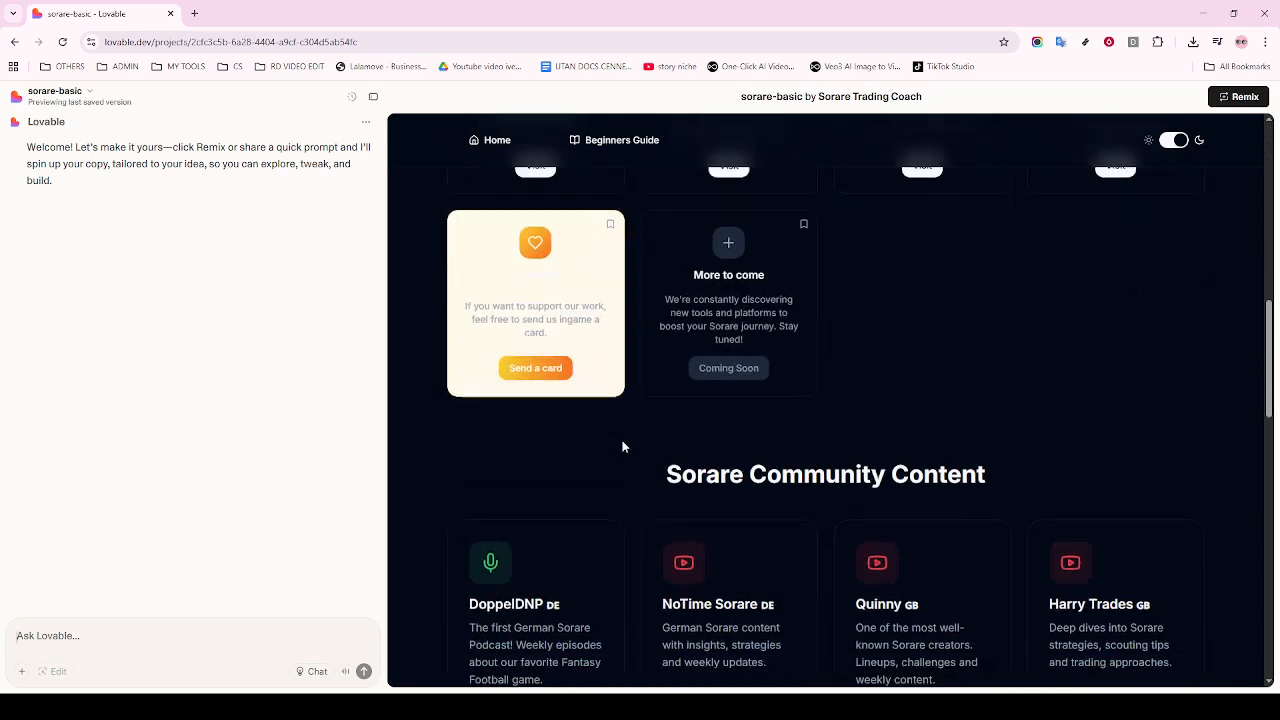
scroll("down", 3)
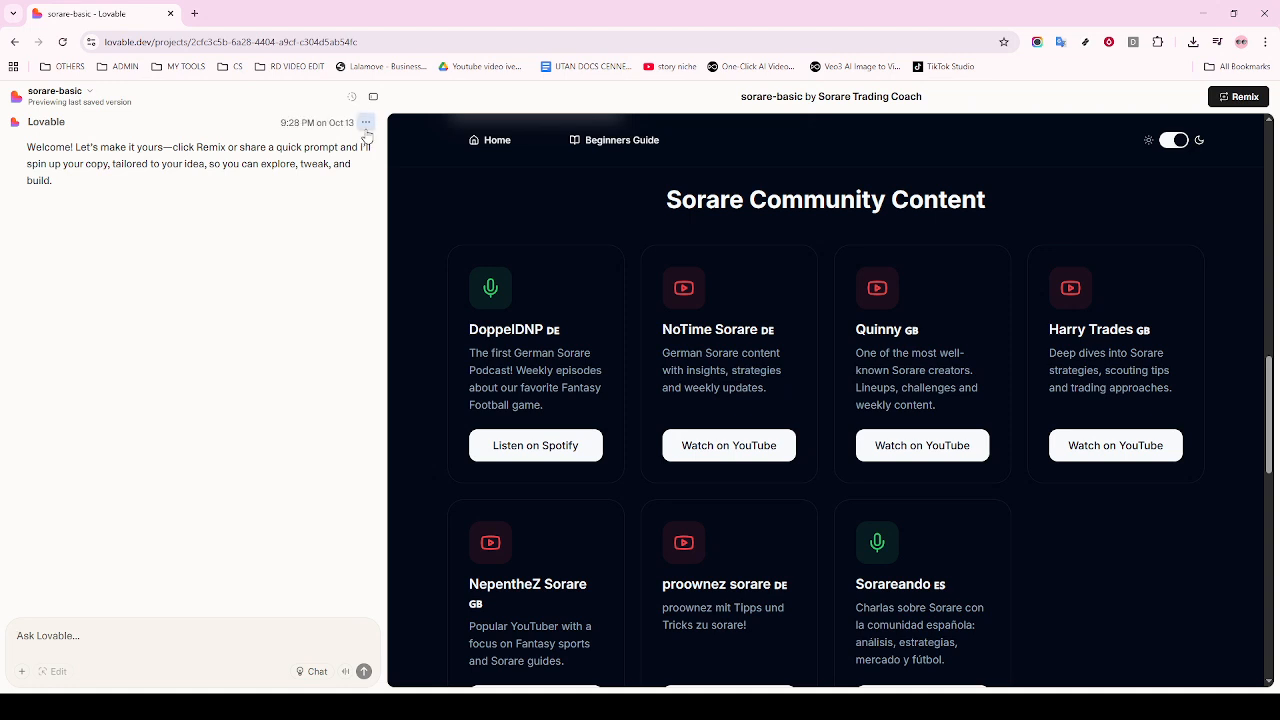
left_click(366, 122)
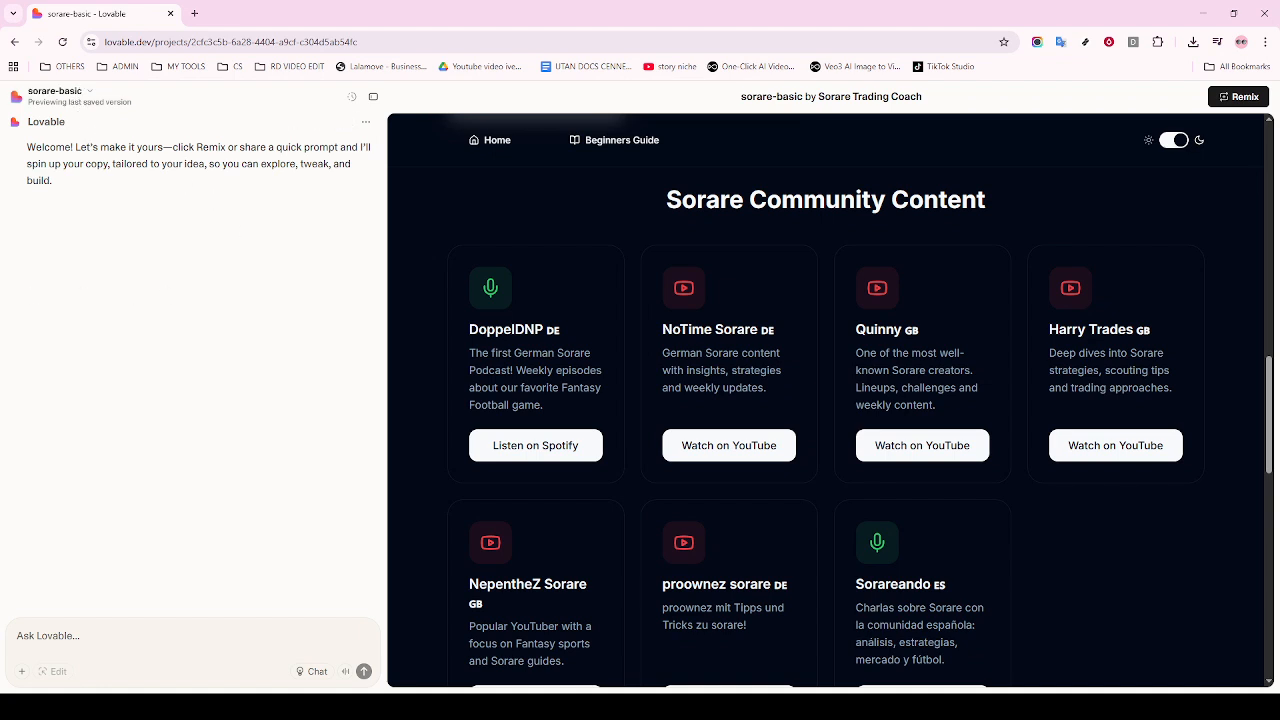
mouse_move(308, 324)
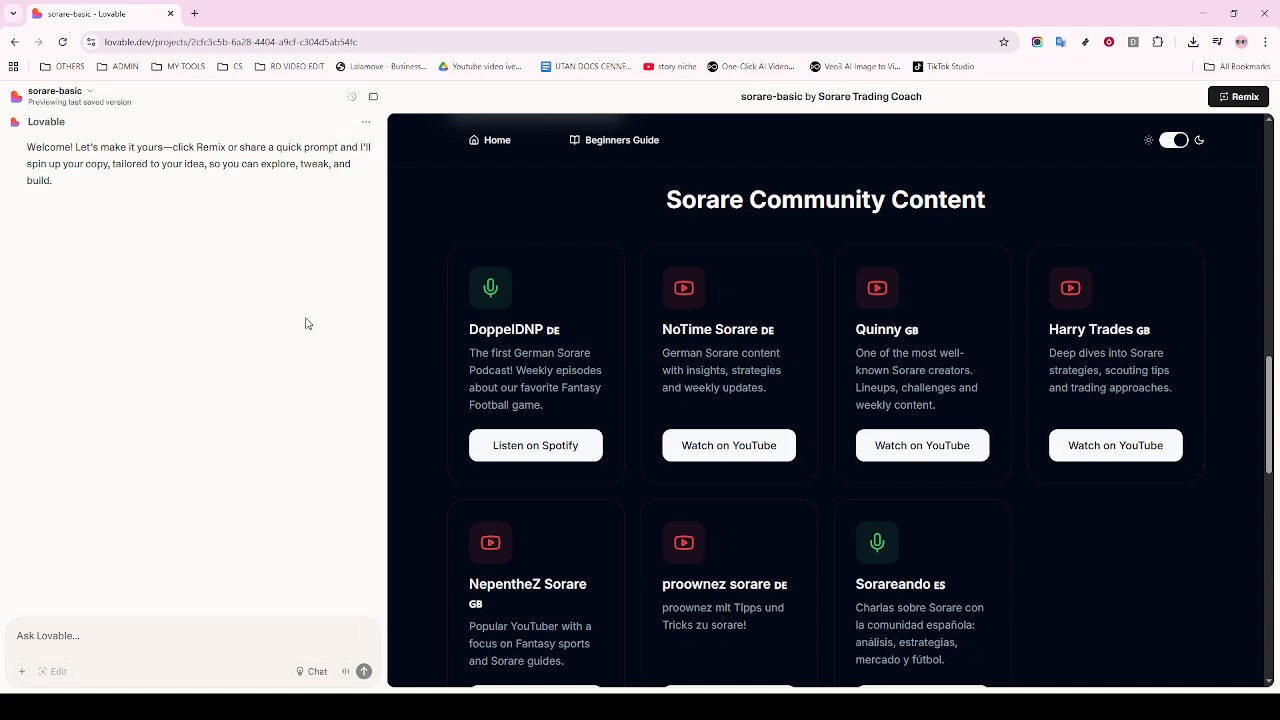
mouse_move(284, 280)
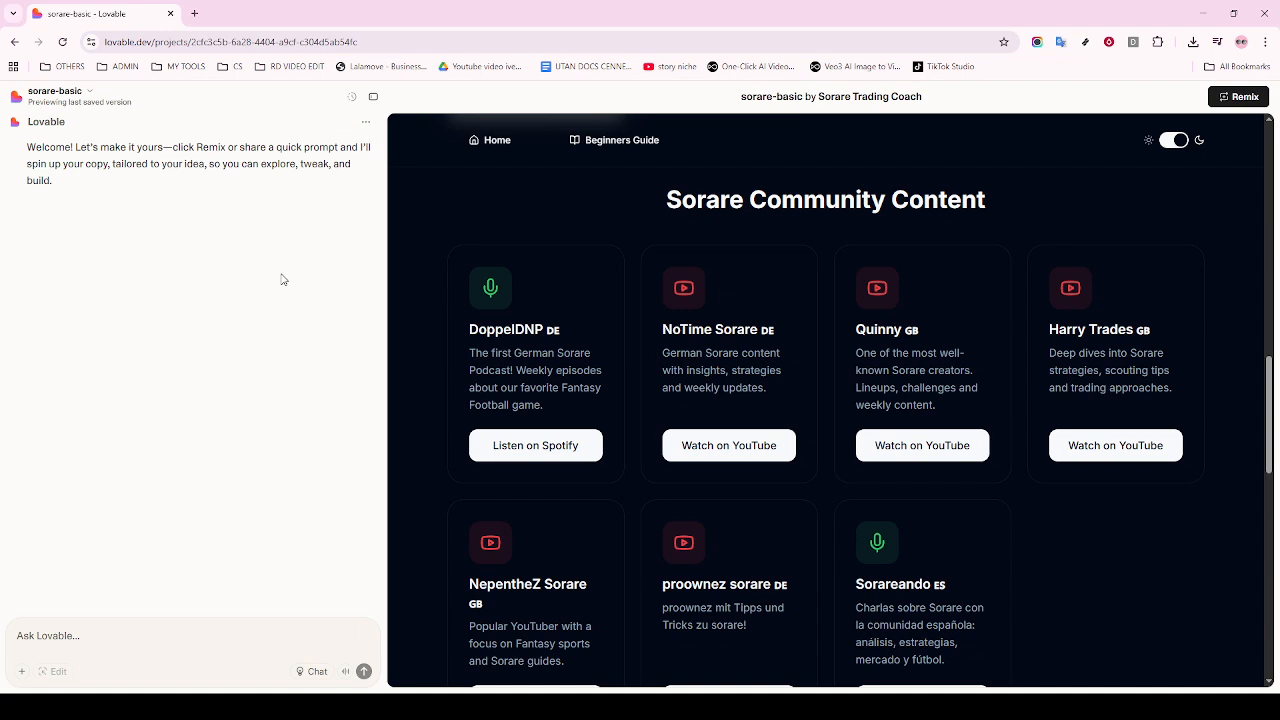